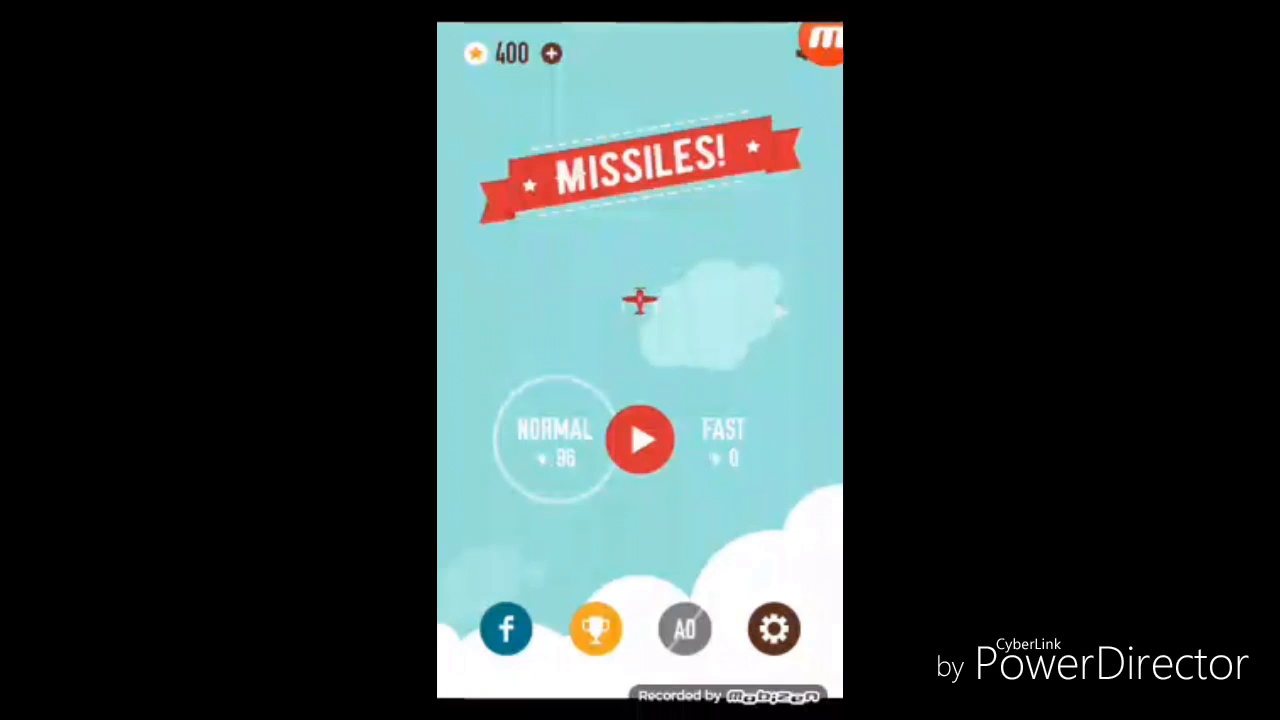
# Start a round from the main menu and fly it to a final score of 46.
pyautogui.click(640, 440)
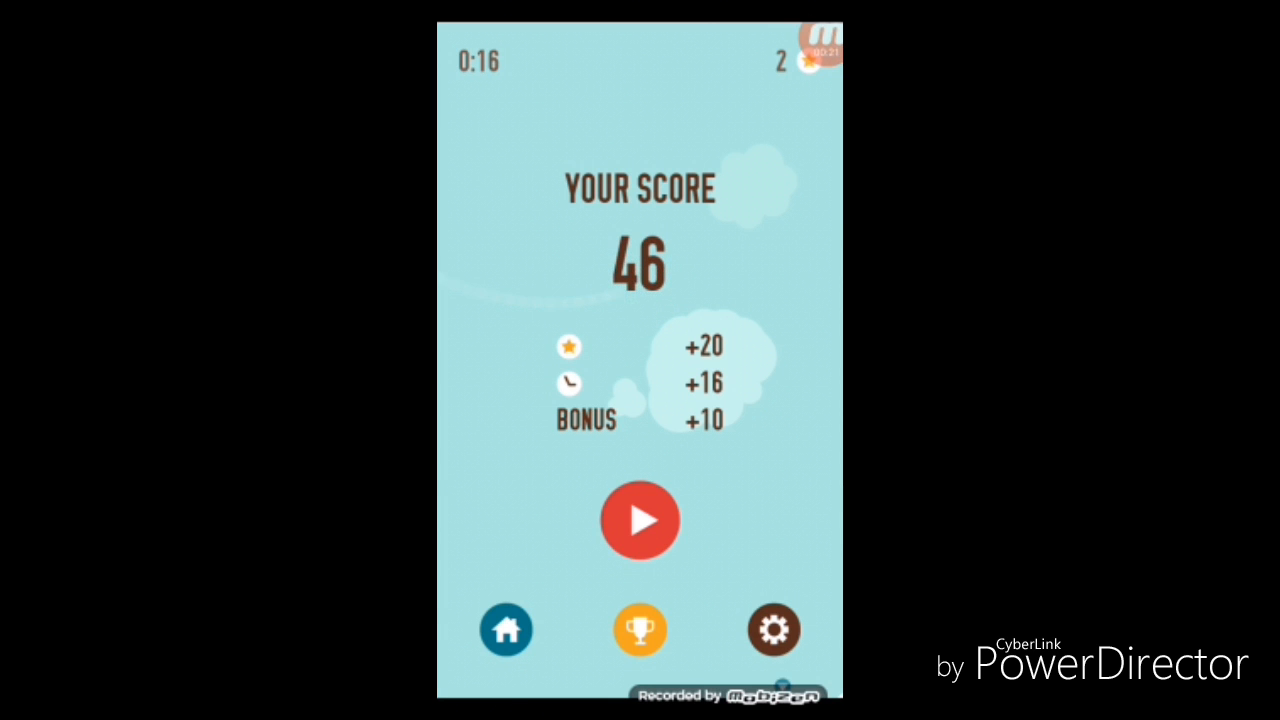
# Replay twice from the score screen, scoring 11 and then 26.
pyautogui.click(640, 520)
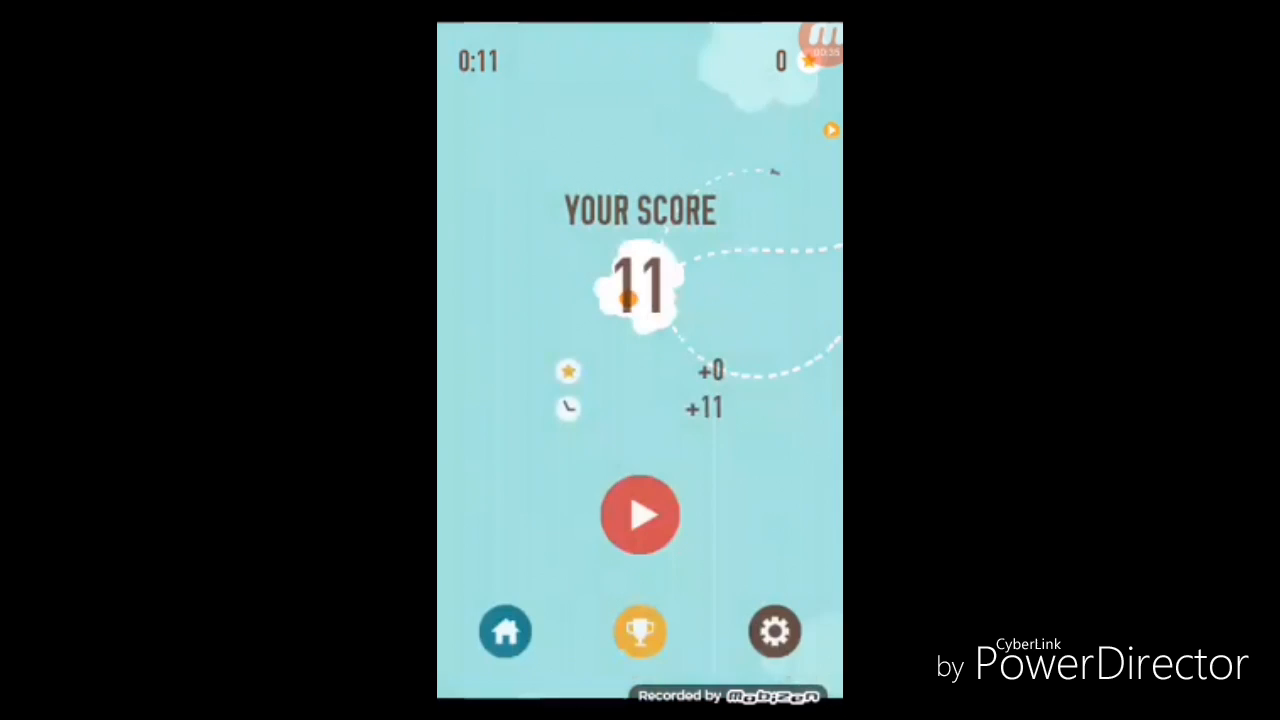
pyautogui.click(640, 516)
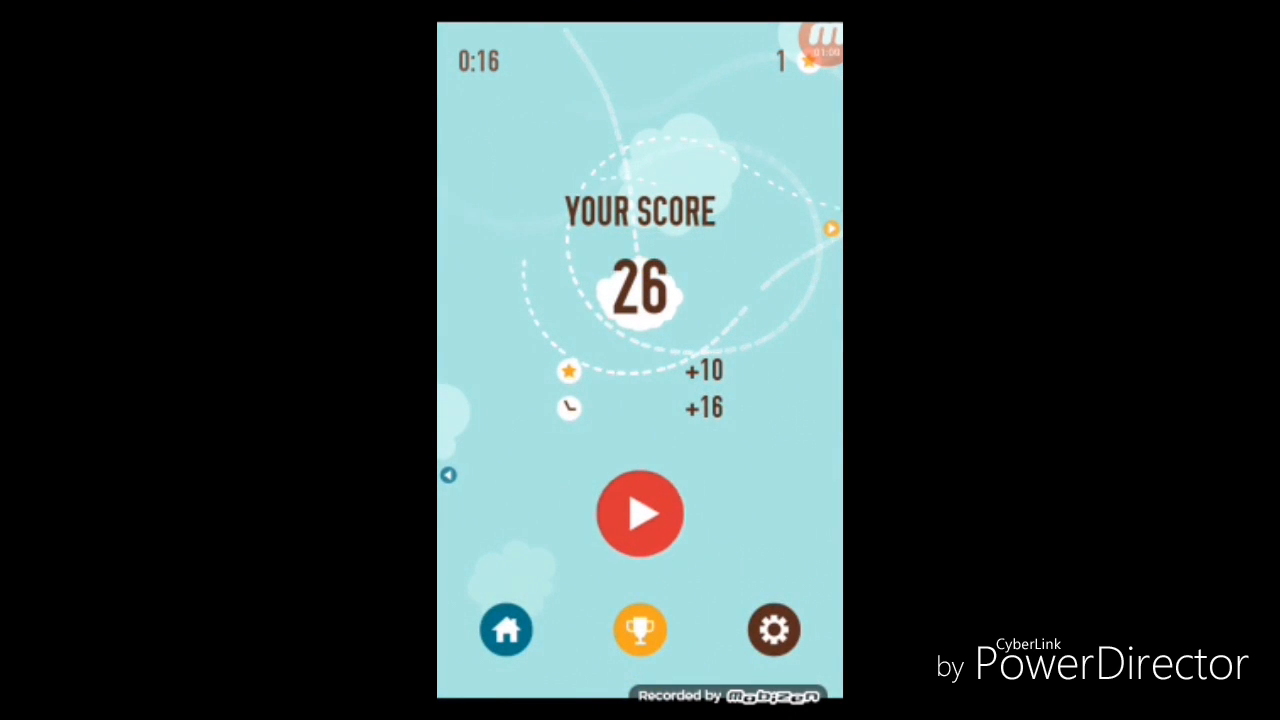
# Replay three more rounds, scoring 20, 20 and finally 36.
pyautogui.click(640, 512)
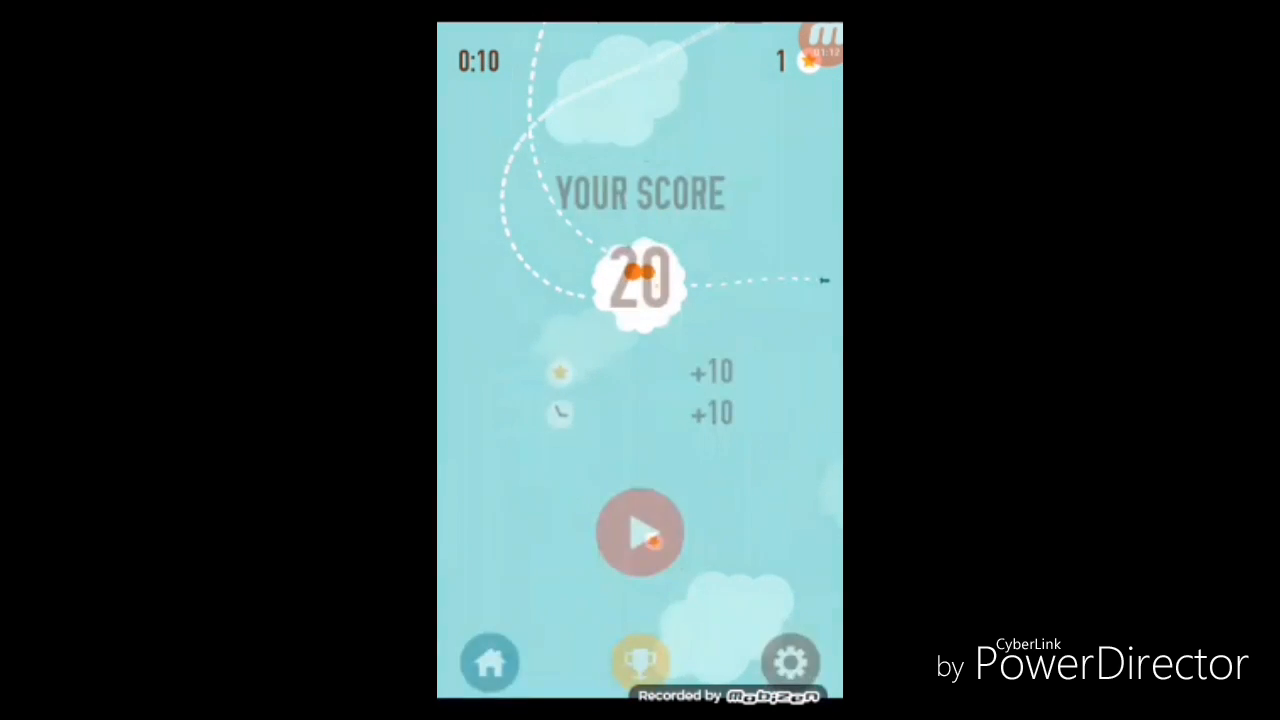
pyautogui.click(640, 532)
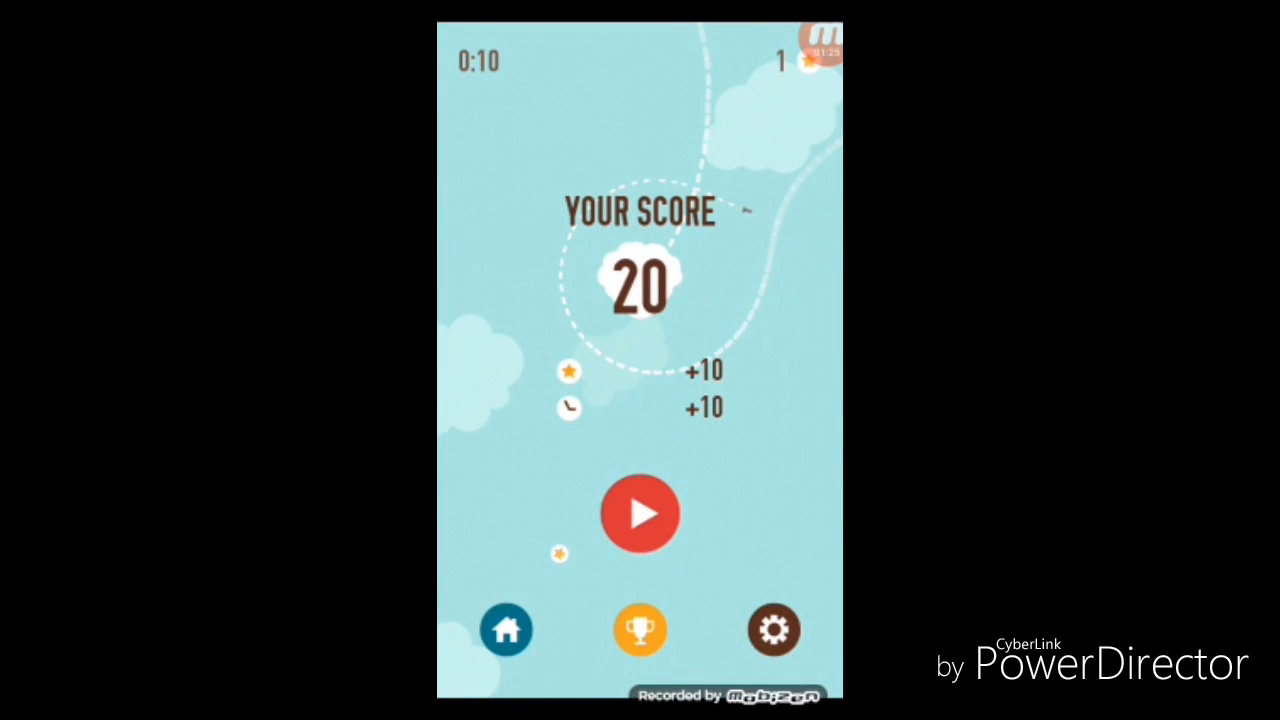
pyautogui.click(640, 514)
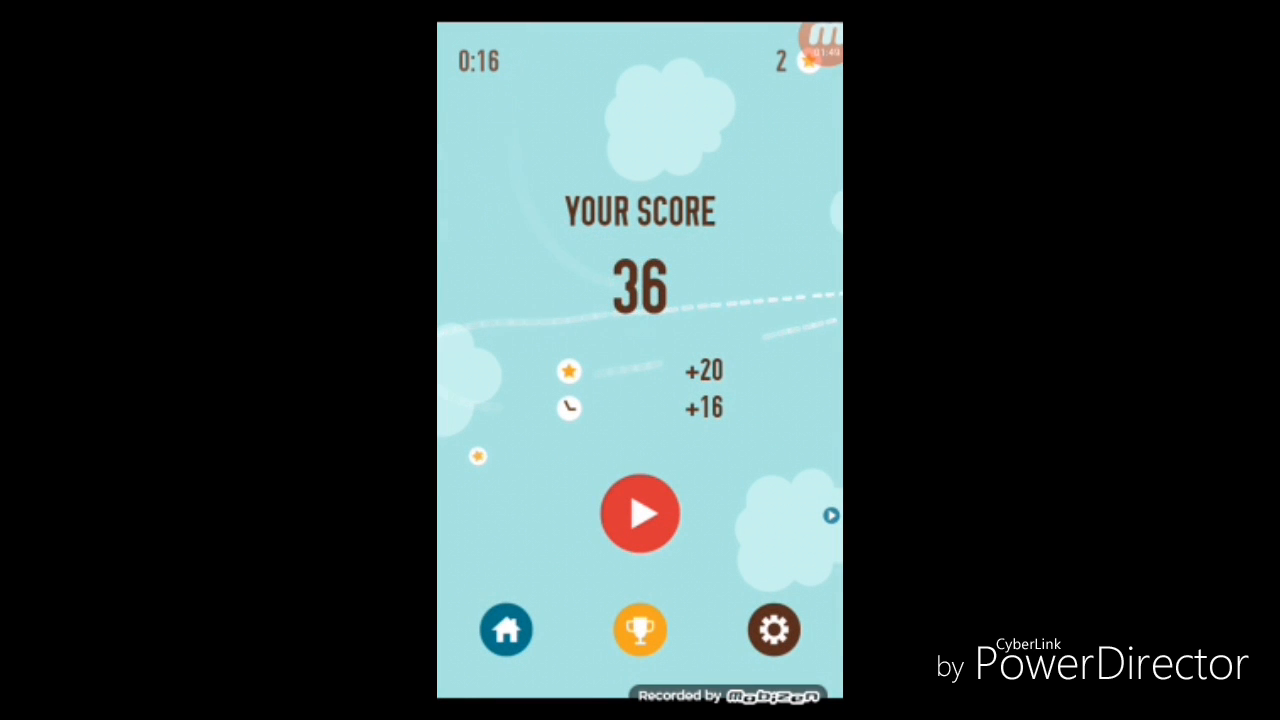
# Replay rounds scoring 32, 19 and 20, then return to the main menu.
pyautogui.click(640, 512)
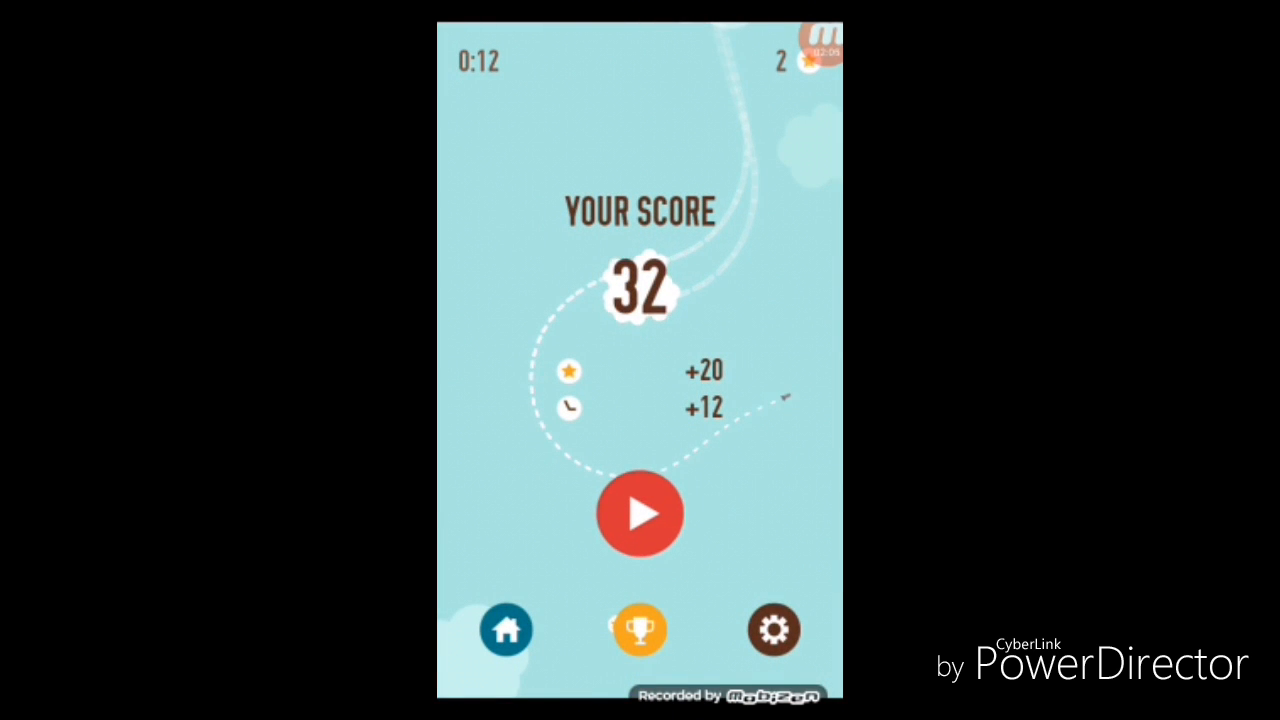
pyautogui.click(640, 512)
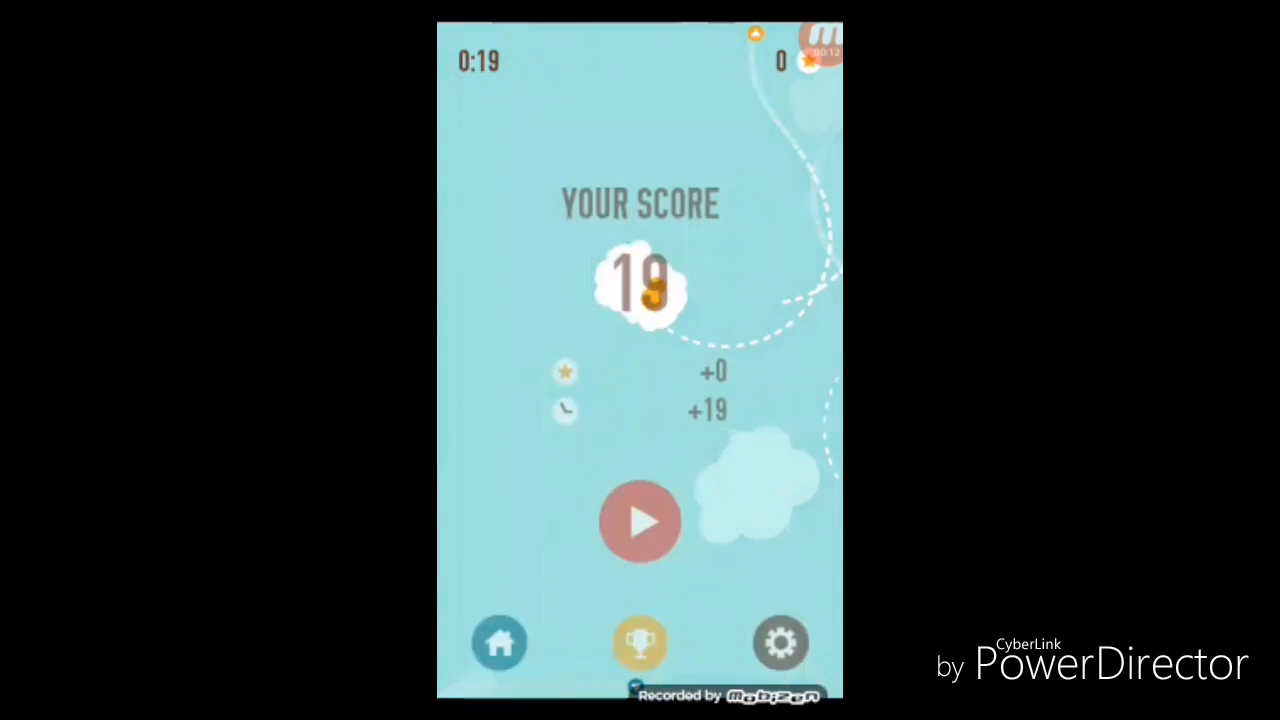
pyautogui.click(640, 522)
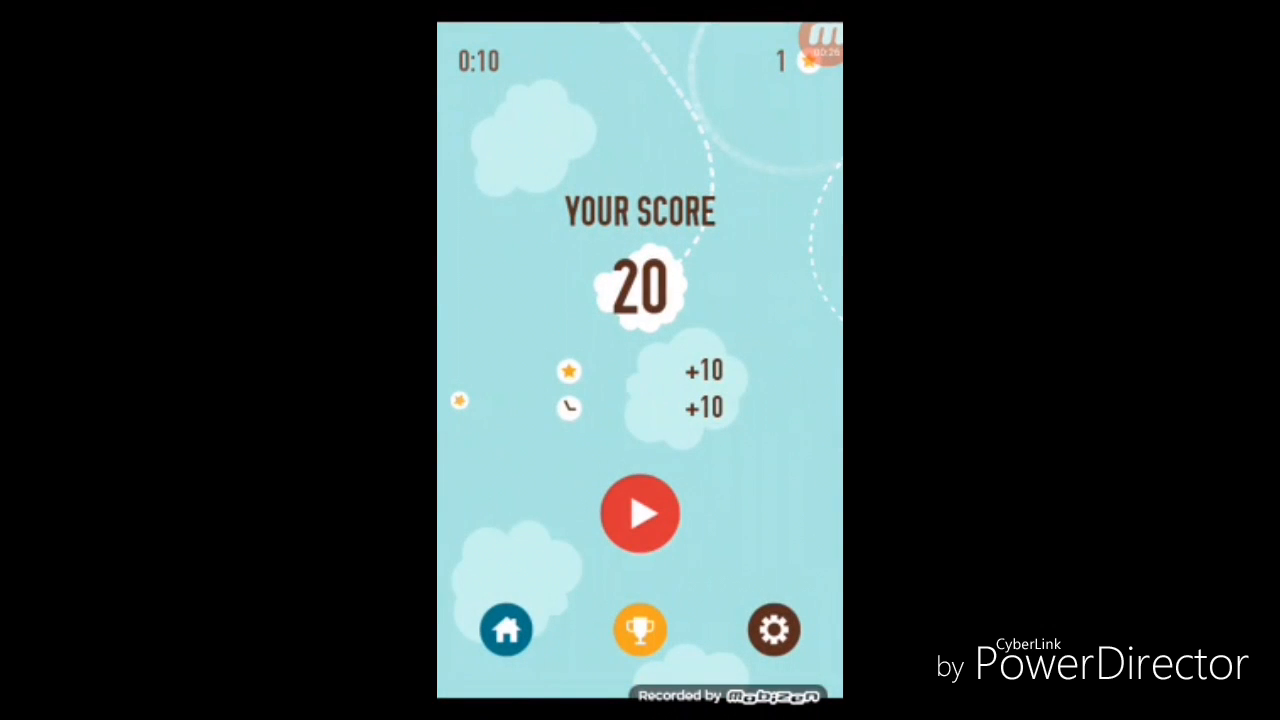
pyautogui.click(640, 512)
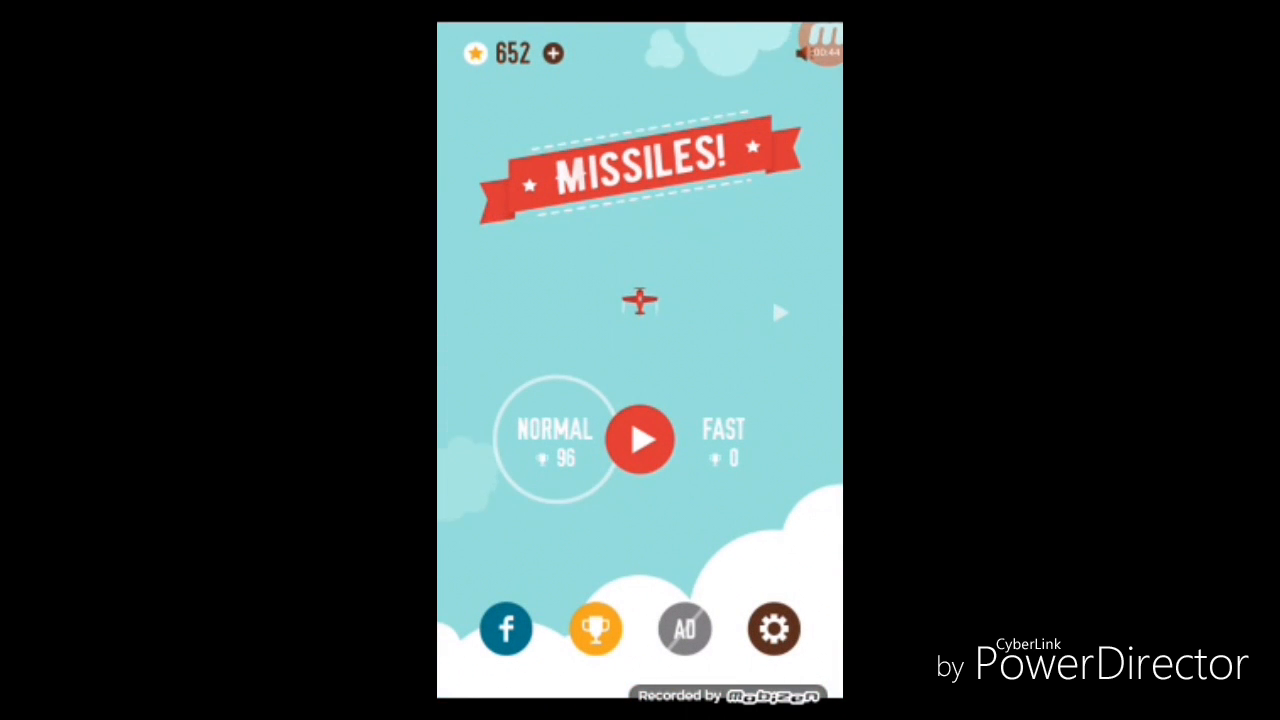
# From the main menu showing 652 coins, start a fresh round.
pyautogui.click(640, 440)
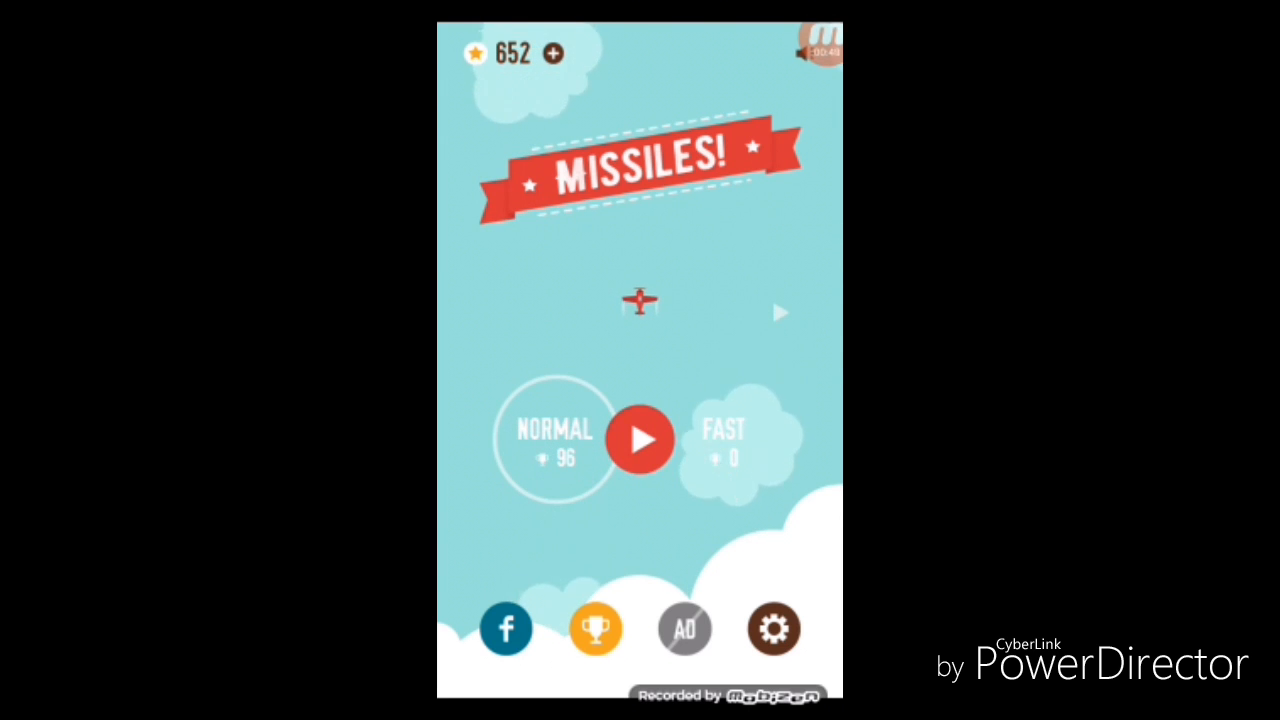
pyautogui.click(640, 440)
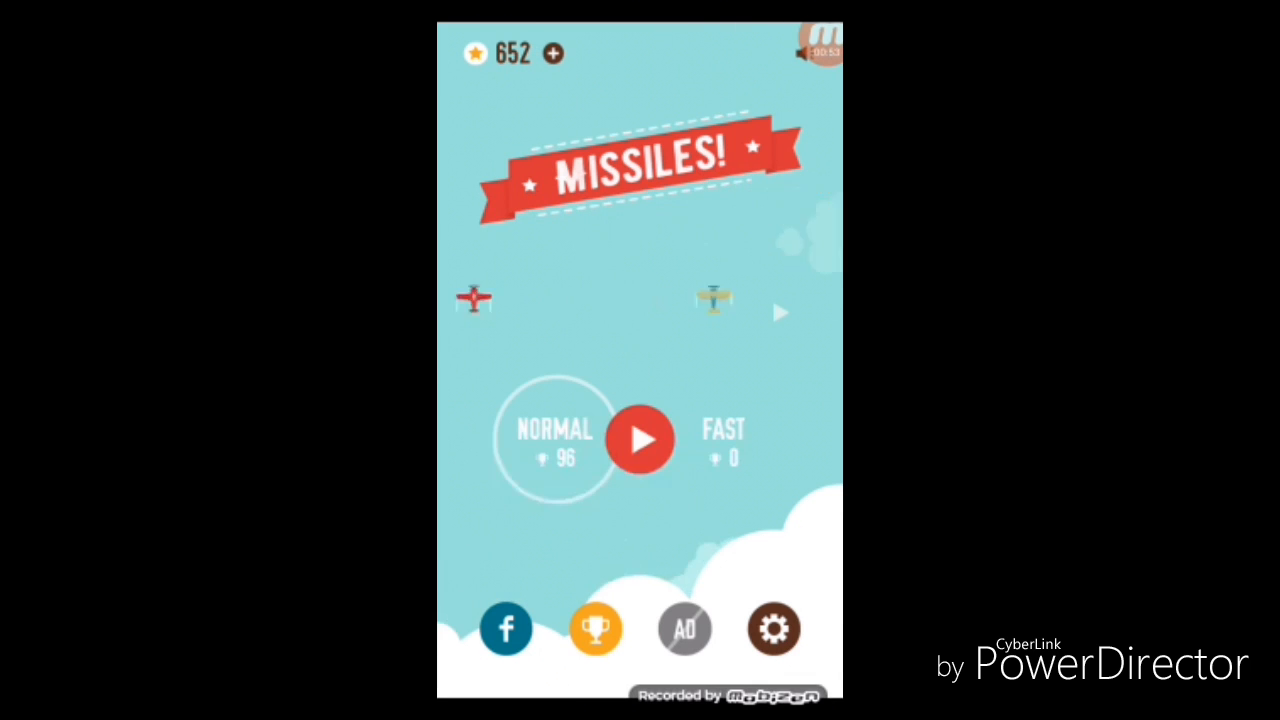
pyautogui.click(640, 440)
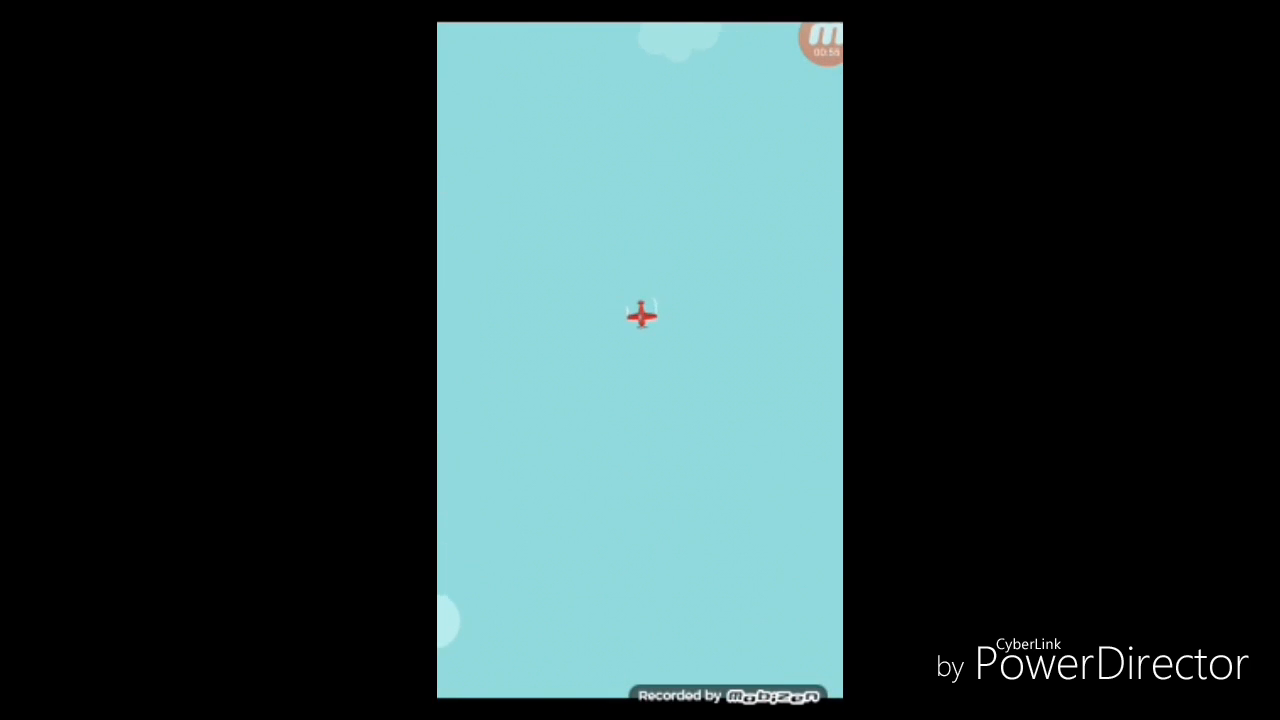